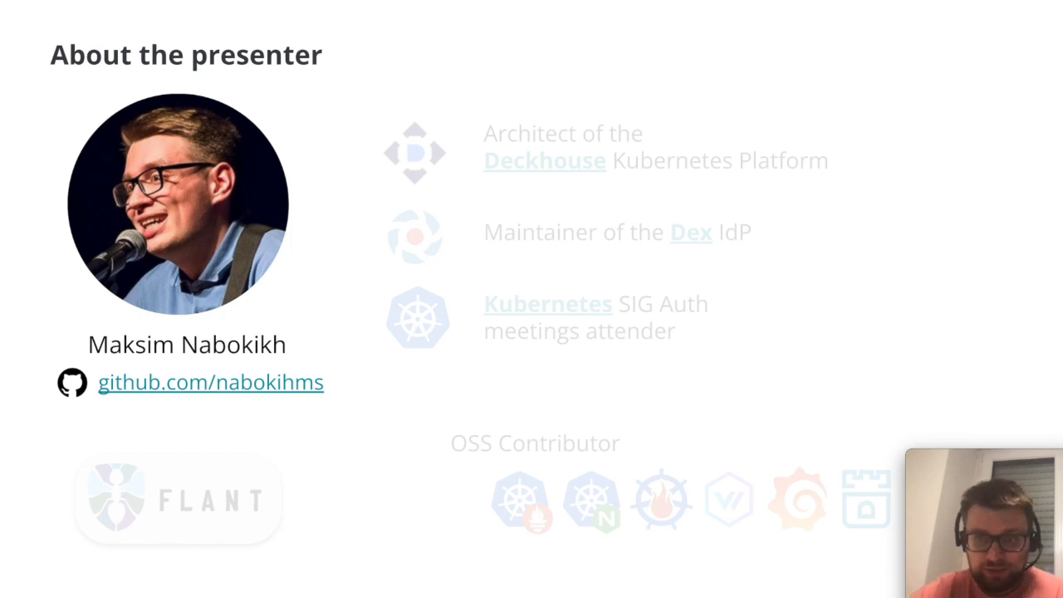
Advance the About the presenter slide to reveal roles and open-source contributions.
key(Right)
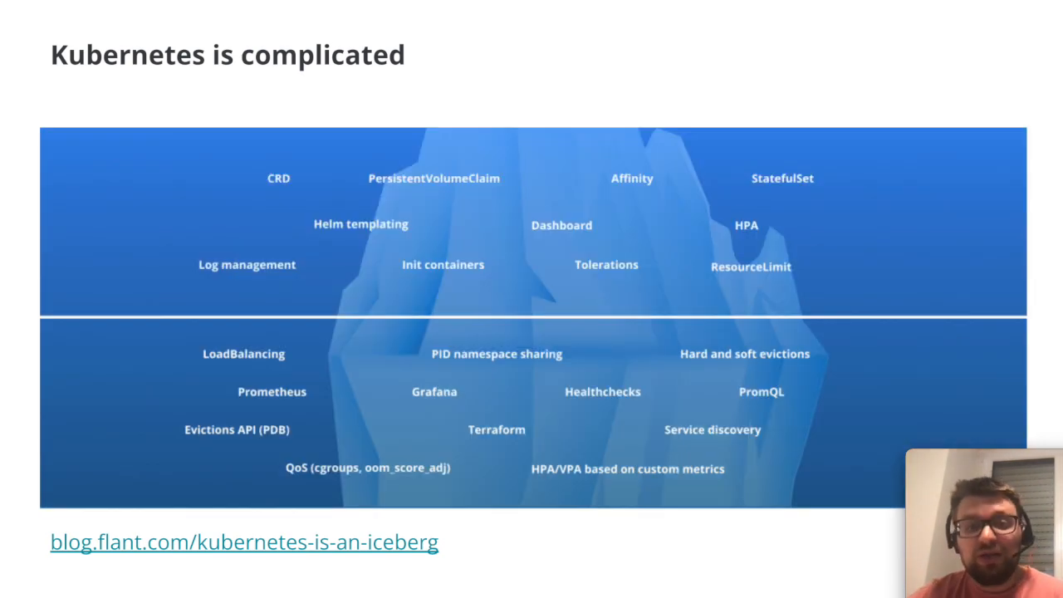
Advance to the 'Kubernetes is complicated' slide with the iceberg of concepts.
key(Right)
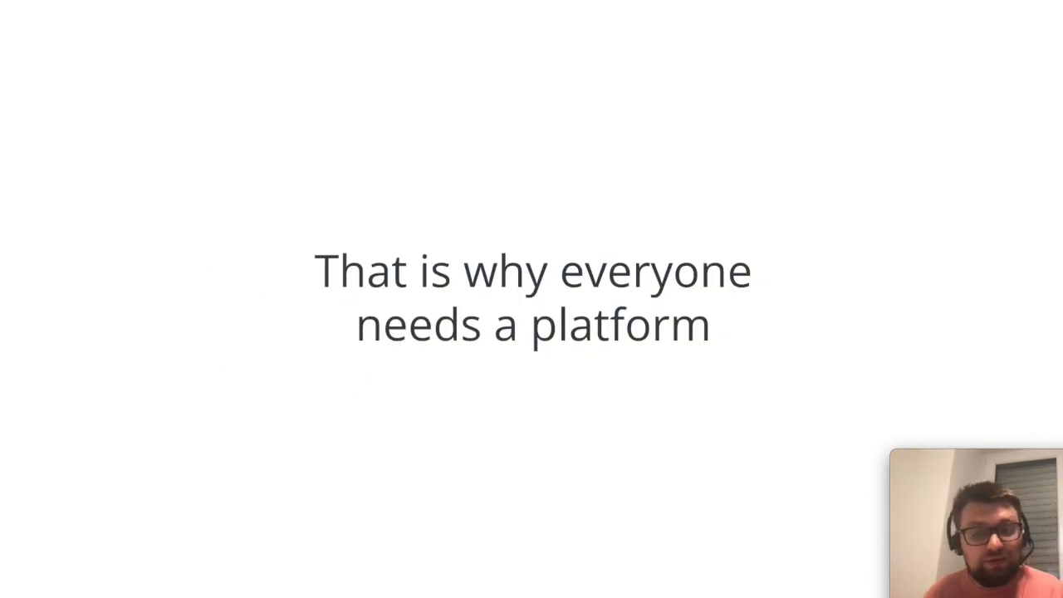
mouse_move(767, 444)
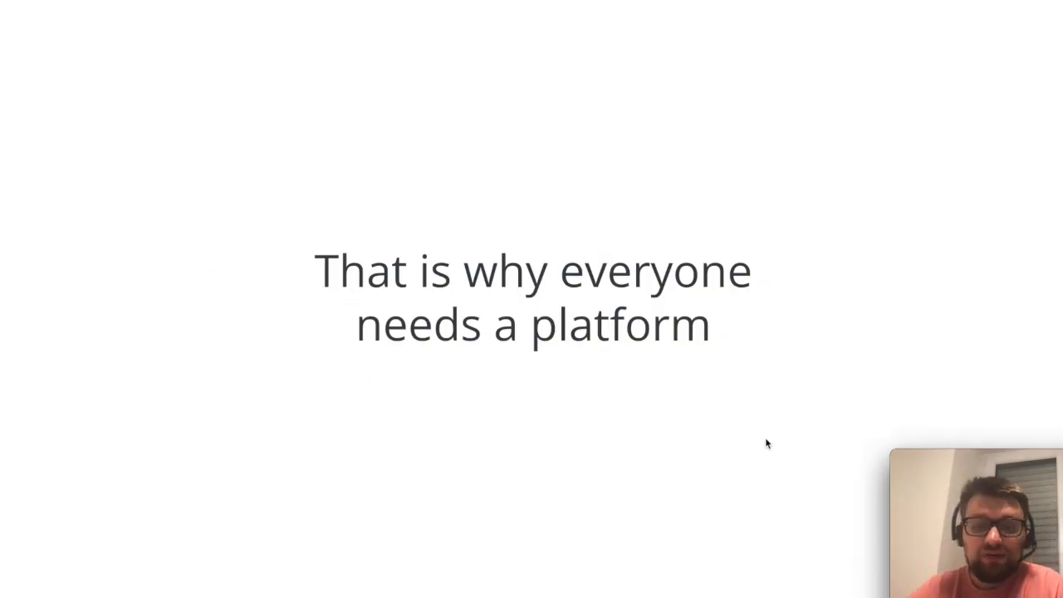
mouse_move(882, 413)
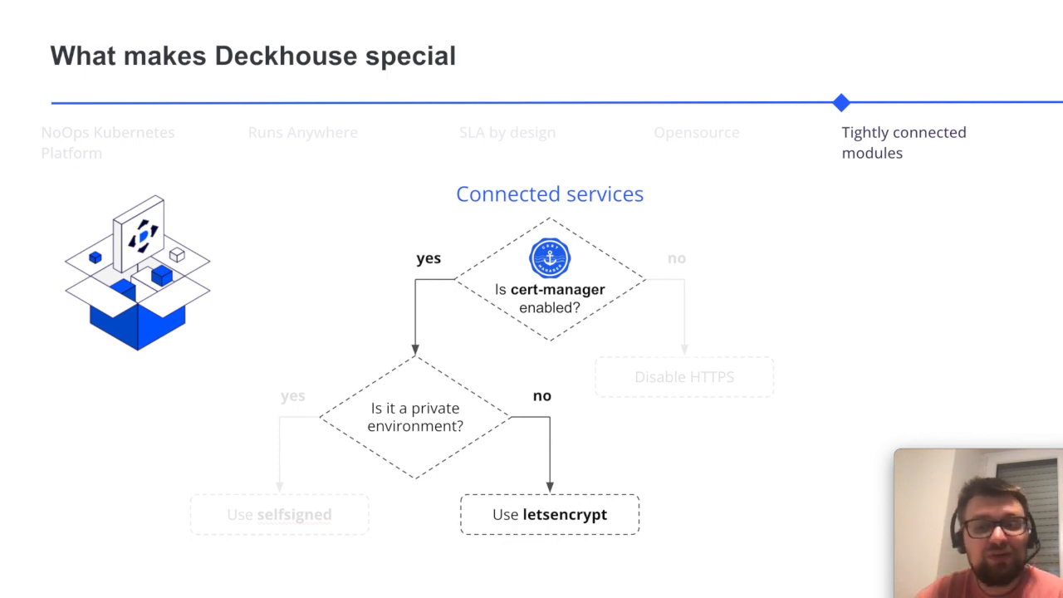
Advance to the 'Tightly connected modules' flowchart tracing cert-manager to letsencrypt.
key(Right)
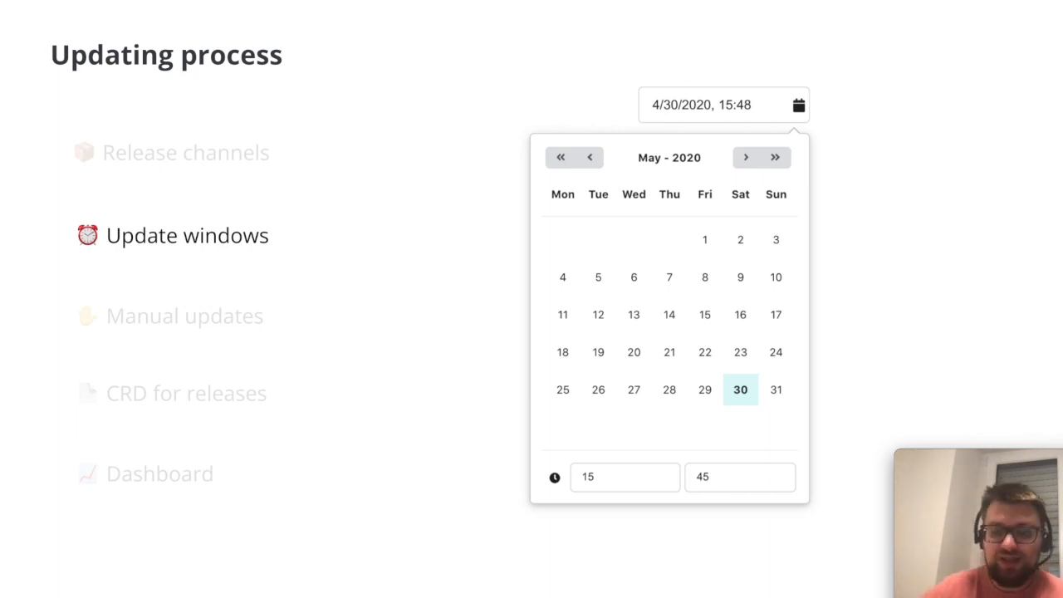
click(184, 315)
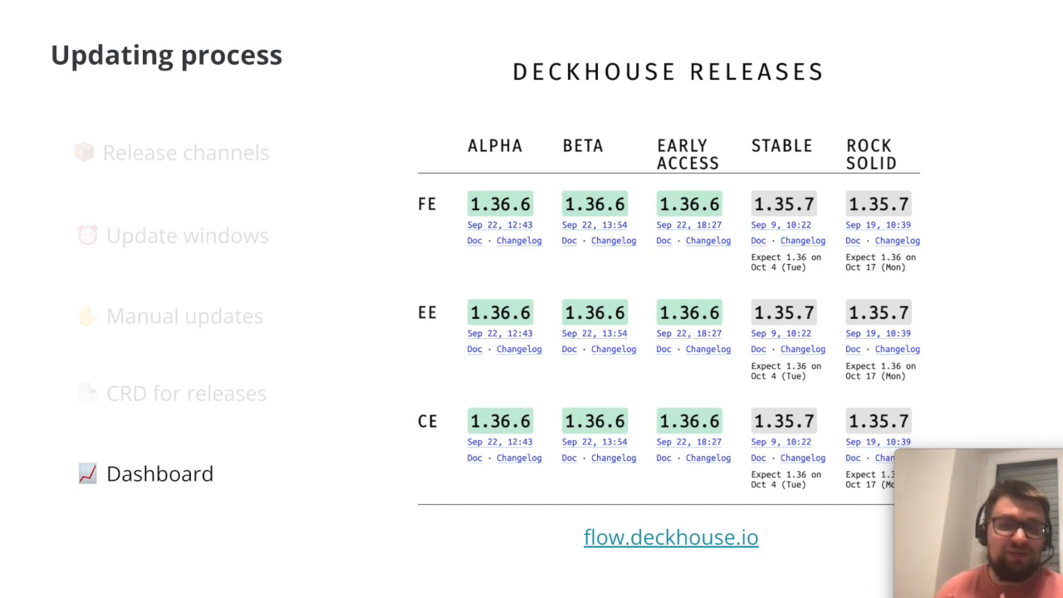
Go to the closing slide with deckhouse.io, github.com/deckhouse and flant.com links.
key(Right)
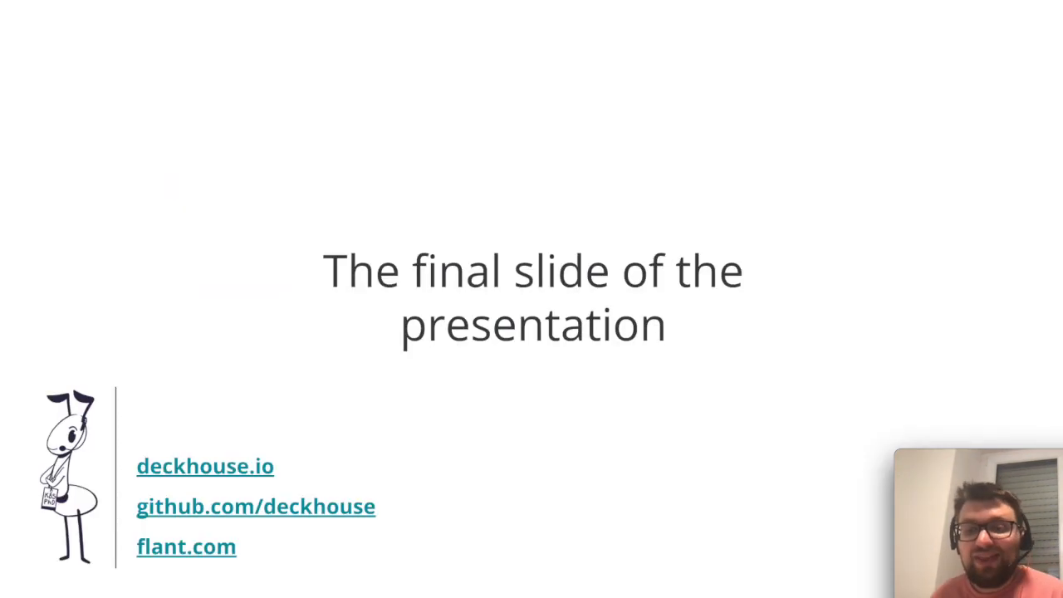